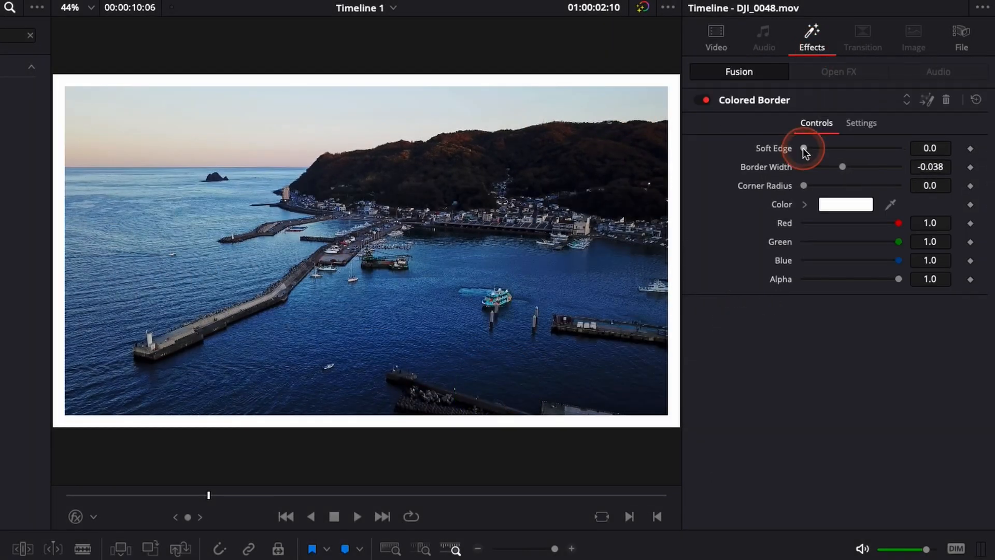
Step: Remove the Colored Border effect so the harbour clip shows unframed
click(846, 204)
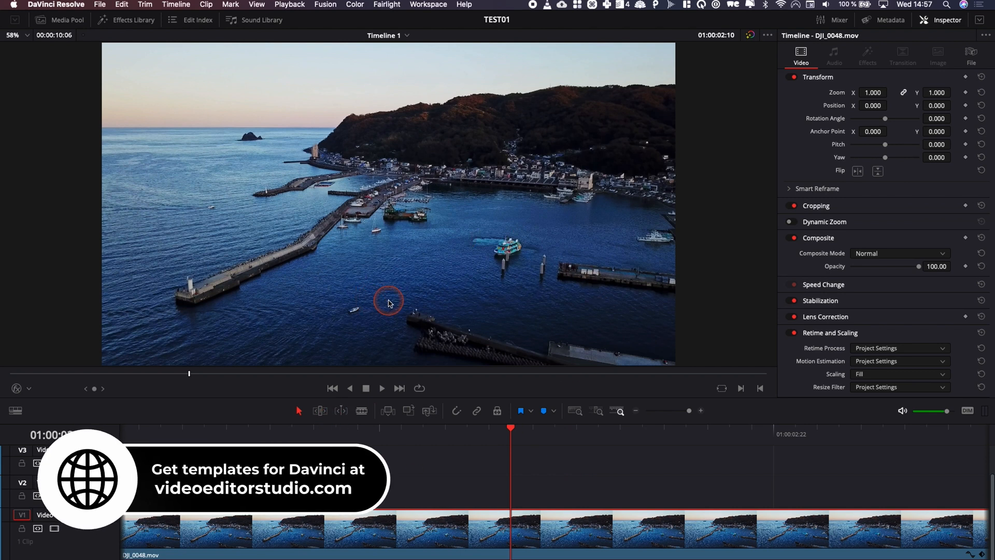
Step: Apply the Colored Border effect from the Effects Library (search 'bor') to the clip
click(134, 20)
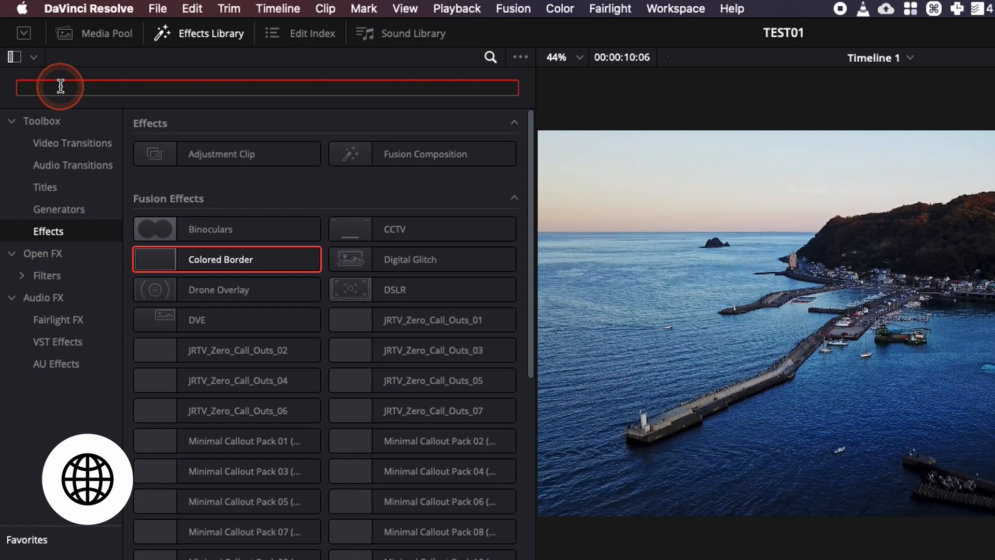
text(bor)
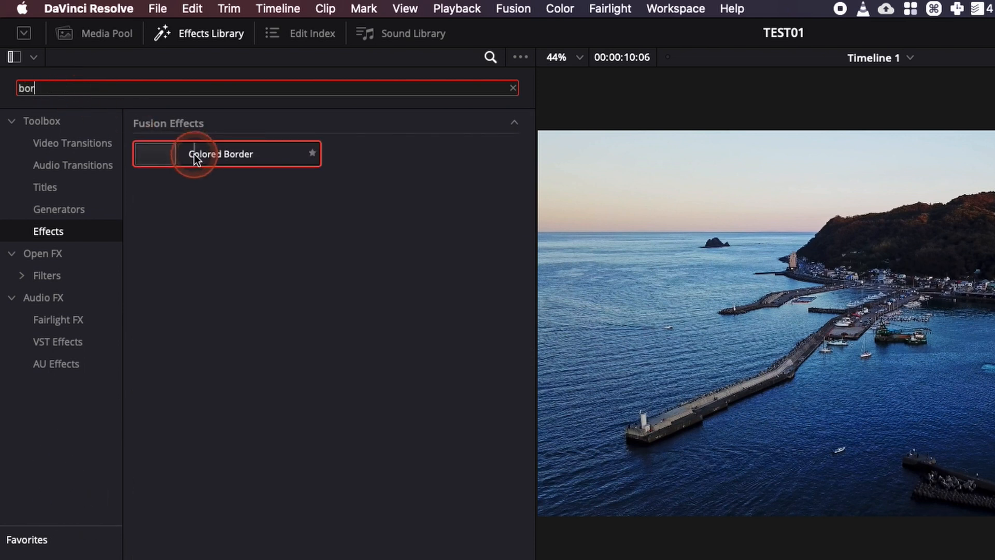
double_click(221, 154)
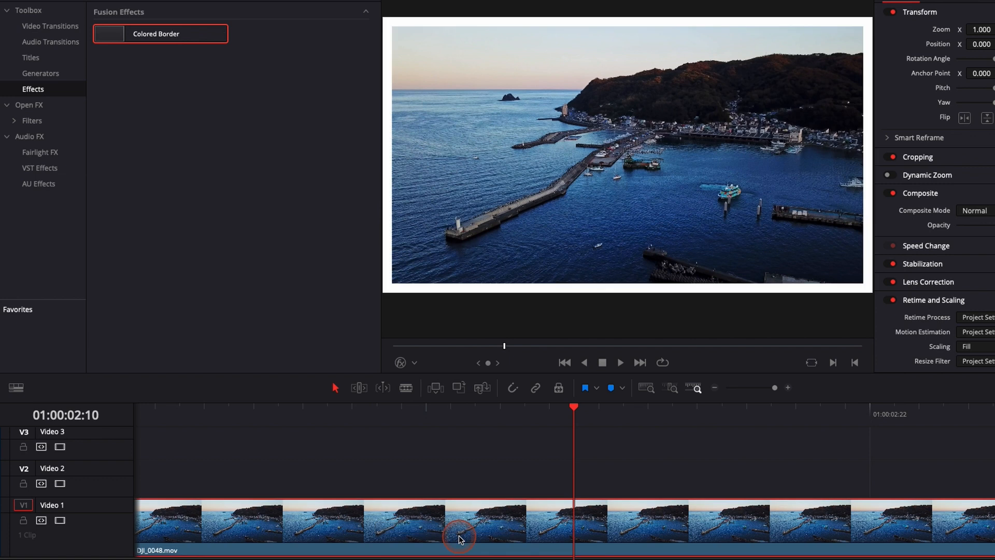
mouse_move(409, 123)
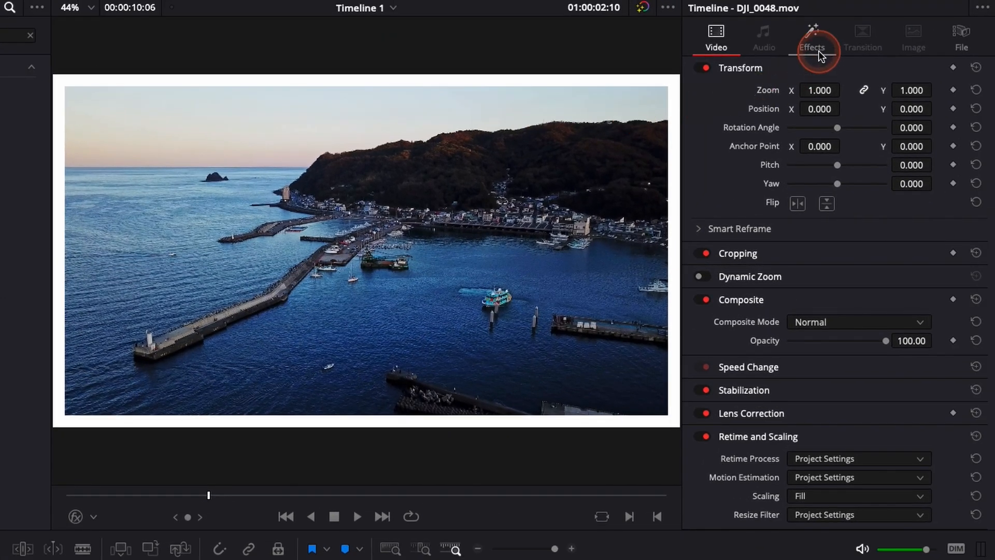
Step: Show the Colored Border controls, try raising Soft Edge, then reset it to 0
click(811, 38)
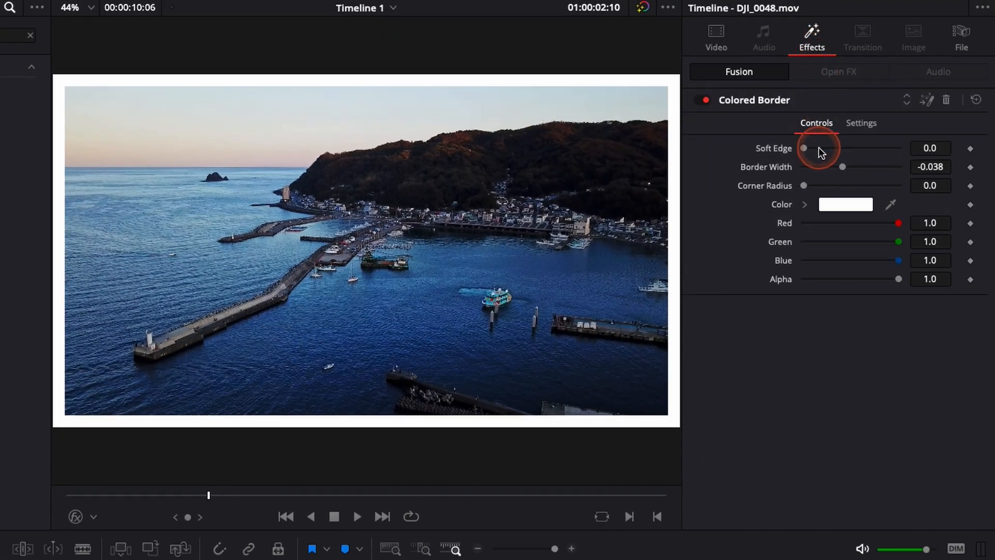
drag(806, 148, 870, 148)
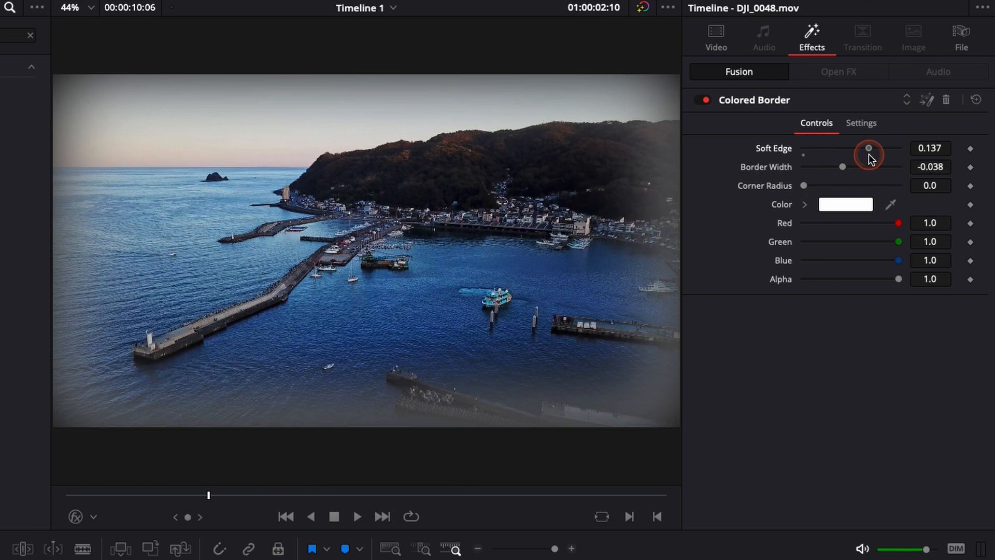
drag(869, 149, 804, 148)
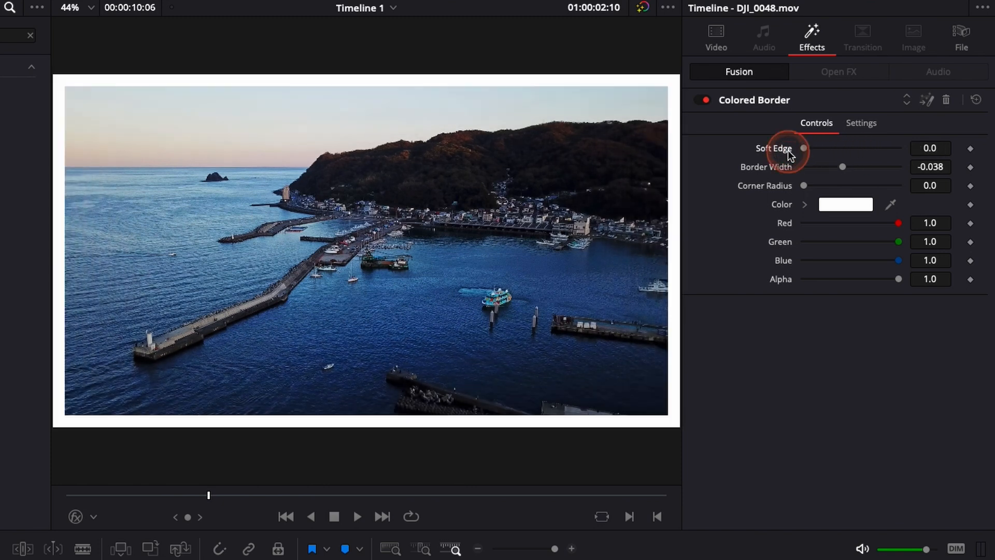
mouse_move(756, 176)
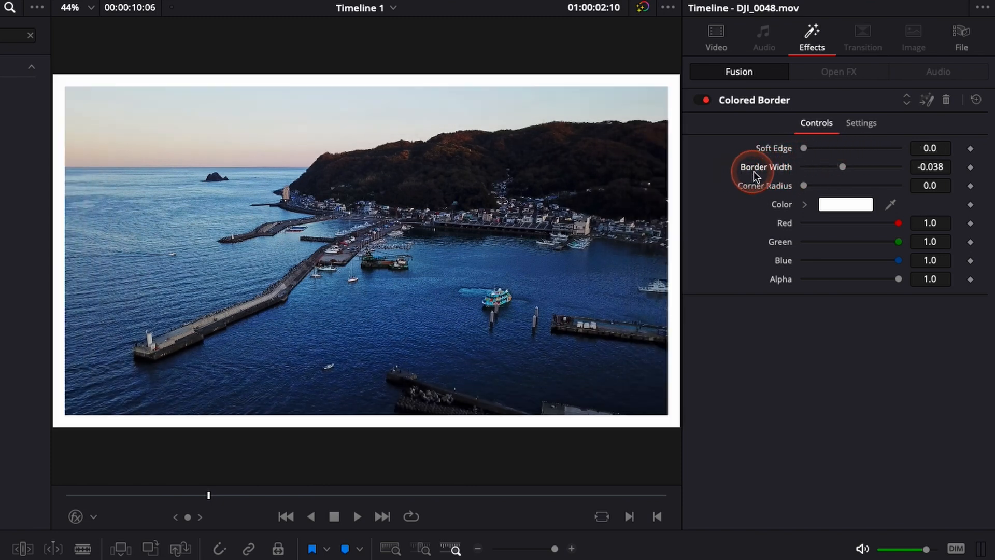
Step: Adjust Border Width, settling on a thin frame around -0.019
drag(842, 166, 827, 166)
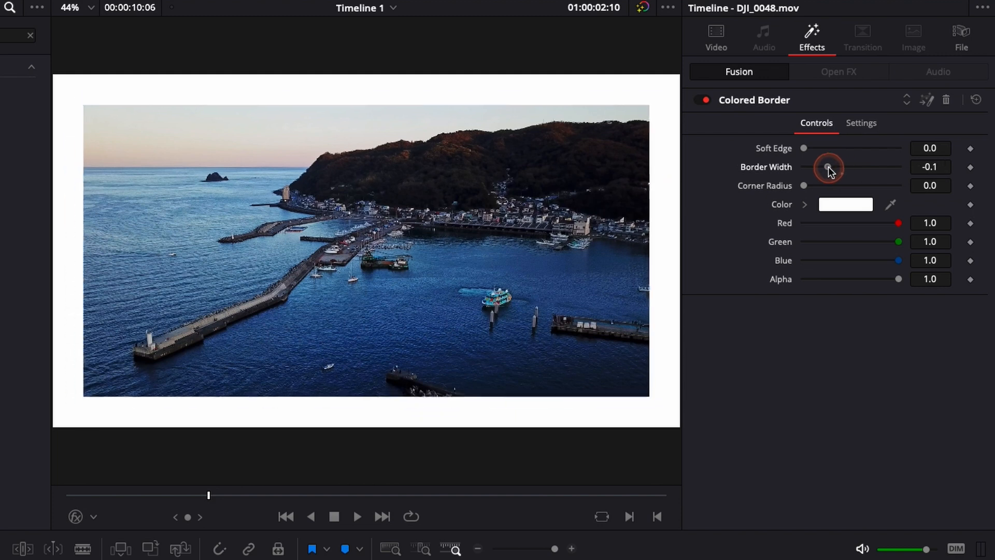
drag(828, 169, 847, 169)
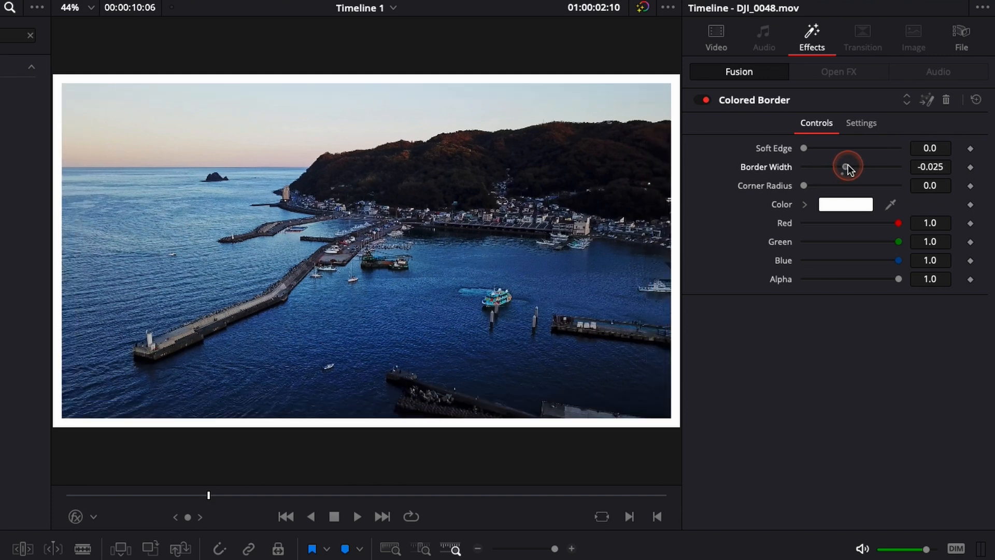
drag(846, 166, 852, 166)
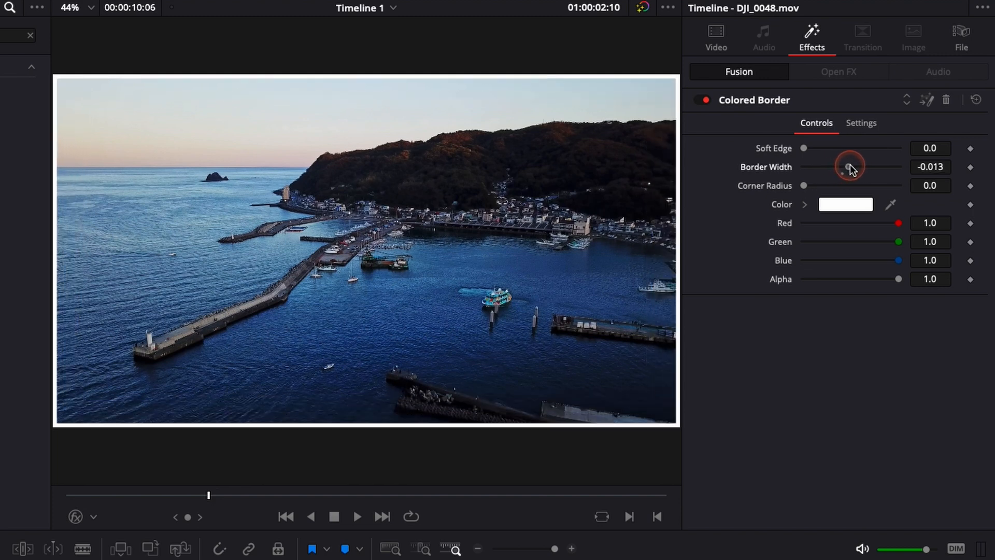
drag(850, 166, 847, 166)
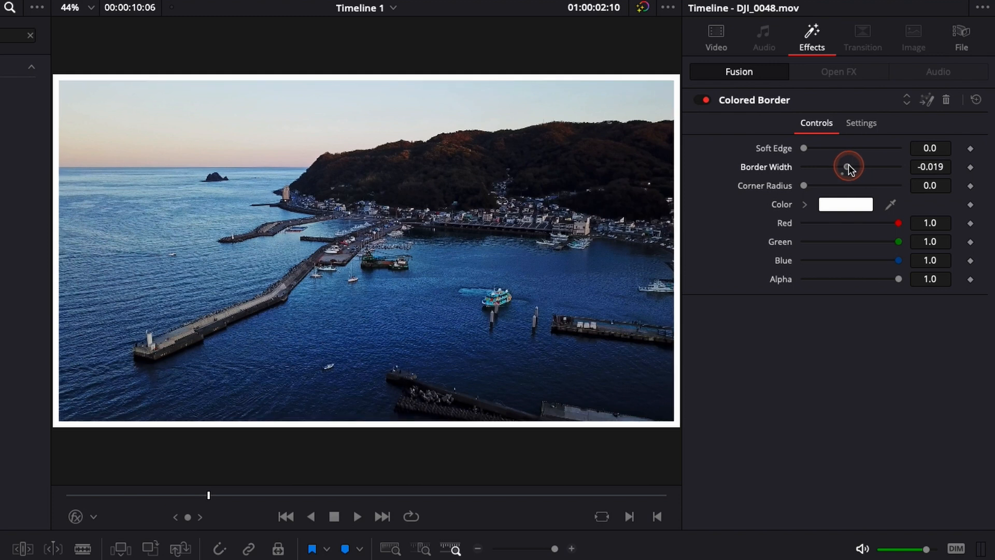
drag(850, 166, 846, 166)
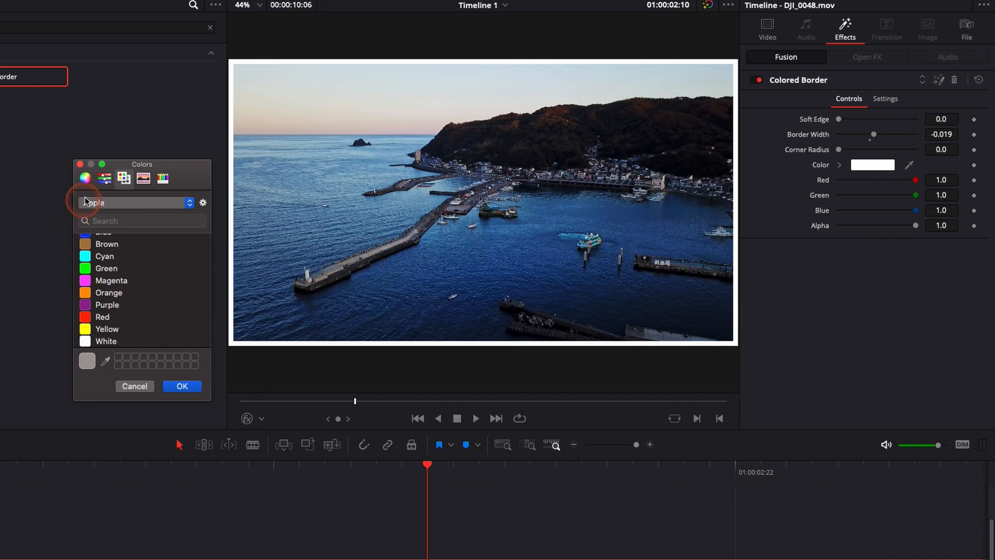
Step: Confirm grey as the border colour in the Colors window
click(182, 385)
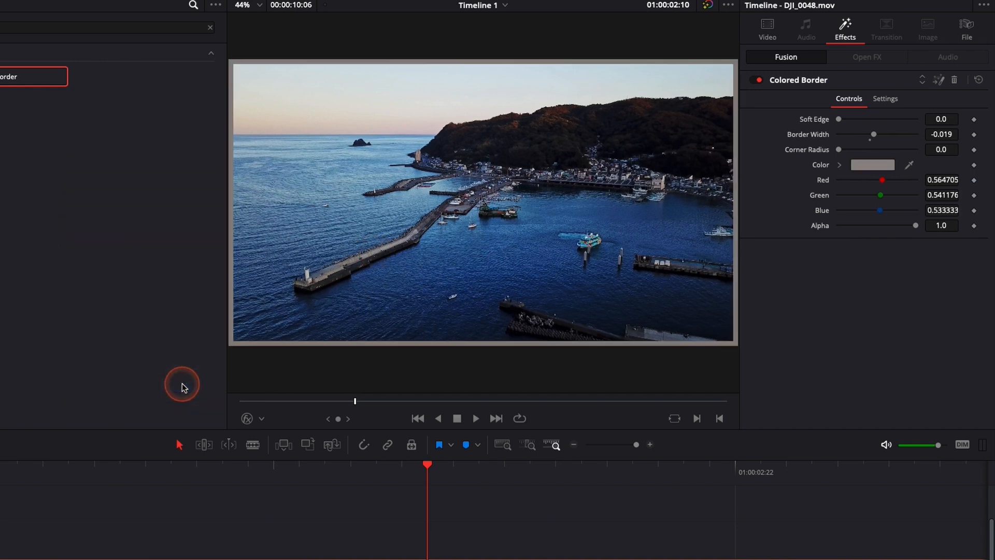